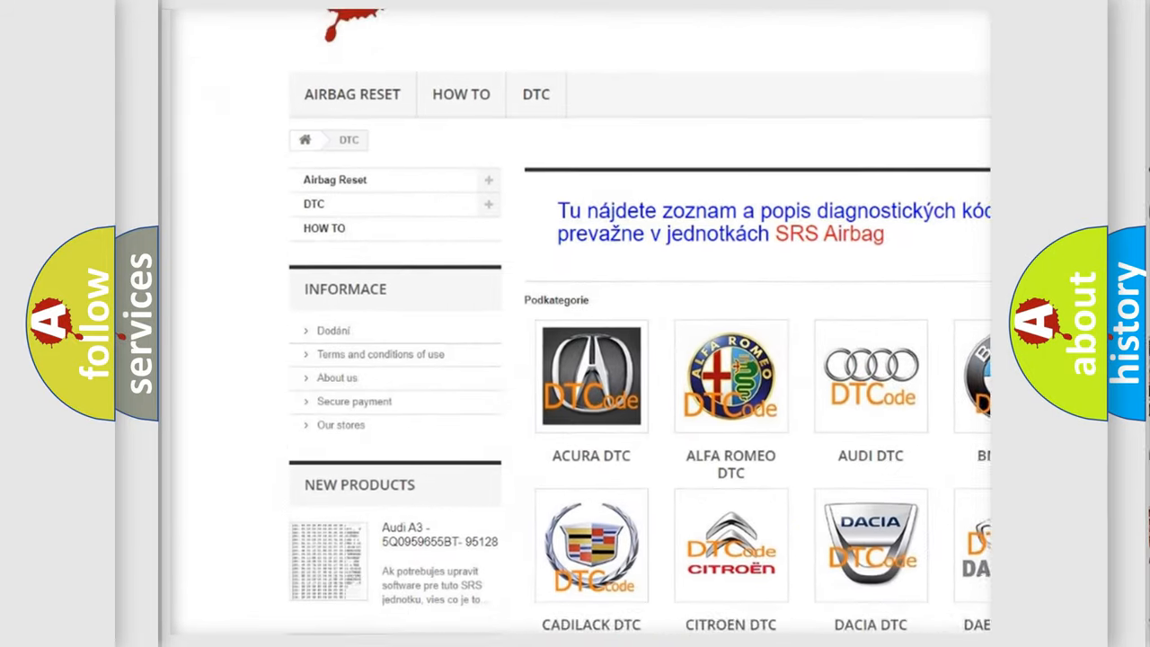
scroll("down", 3)
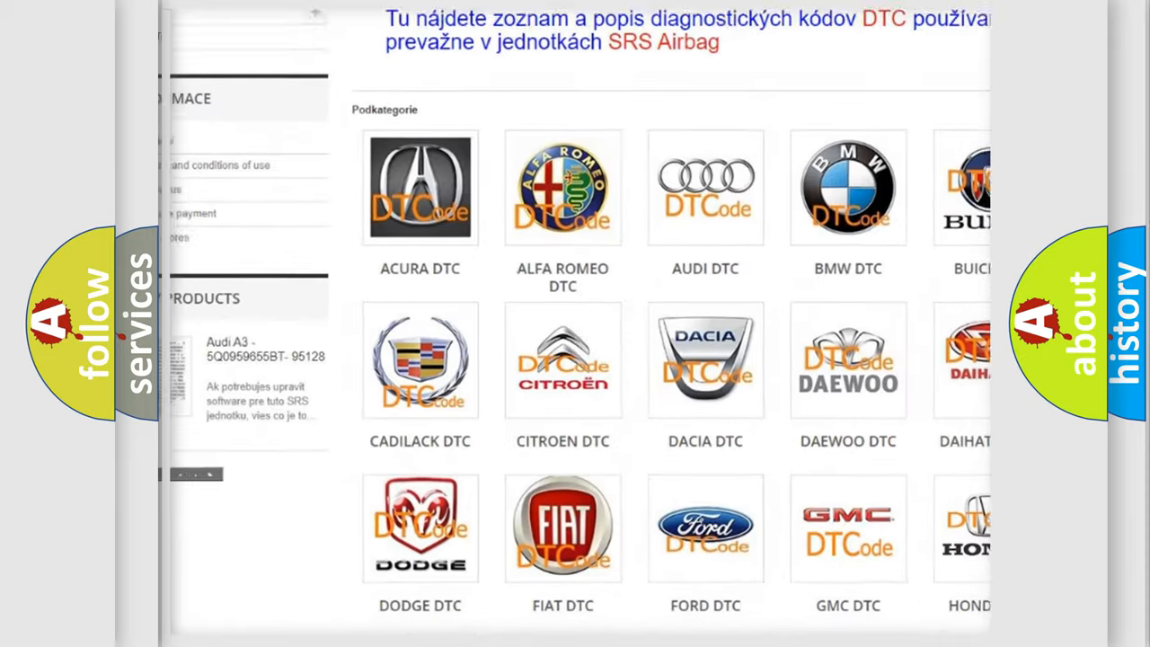
scroll("down", 3)
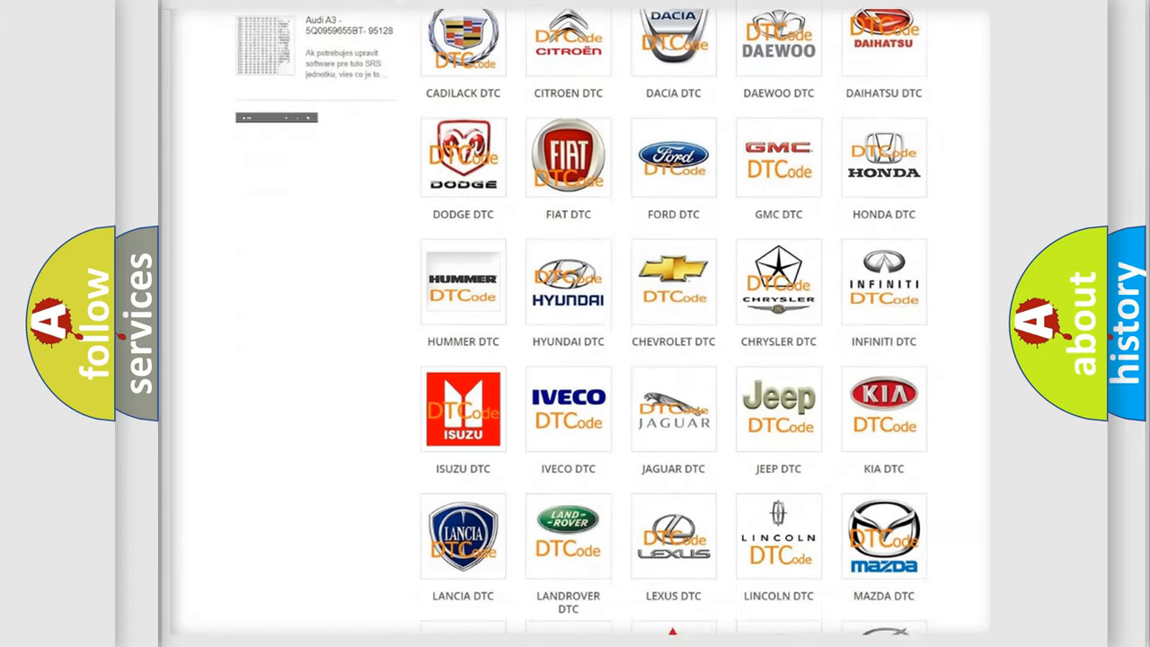
scroll("down", 3)
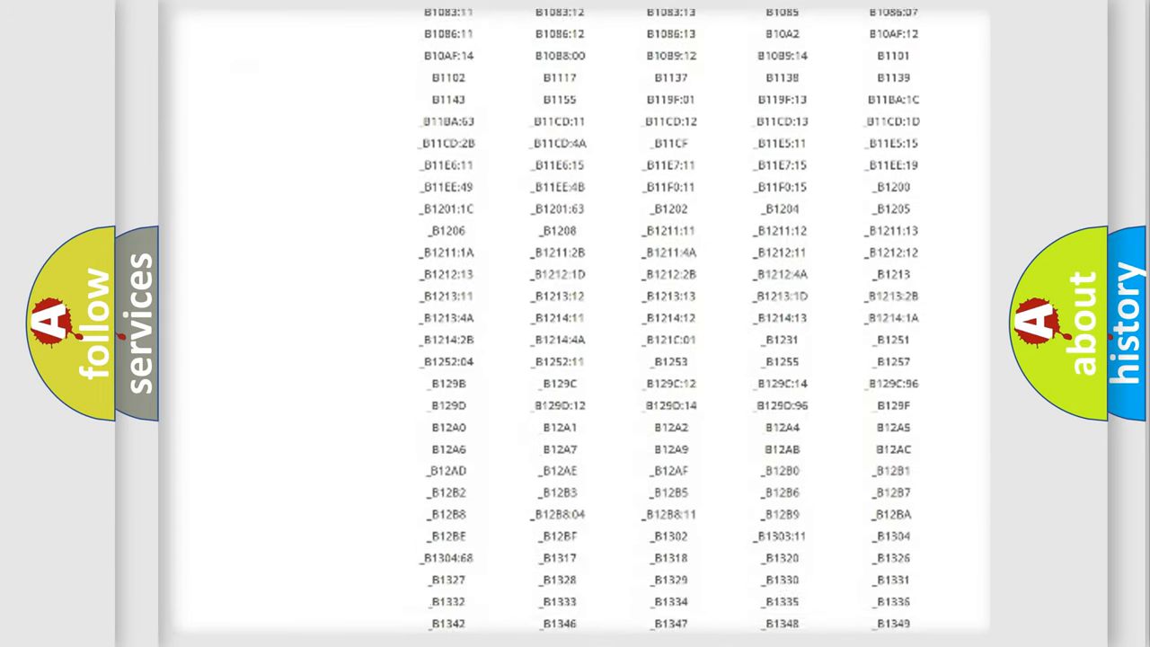
scroll("down", 3)
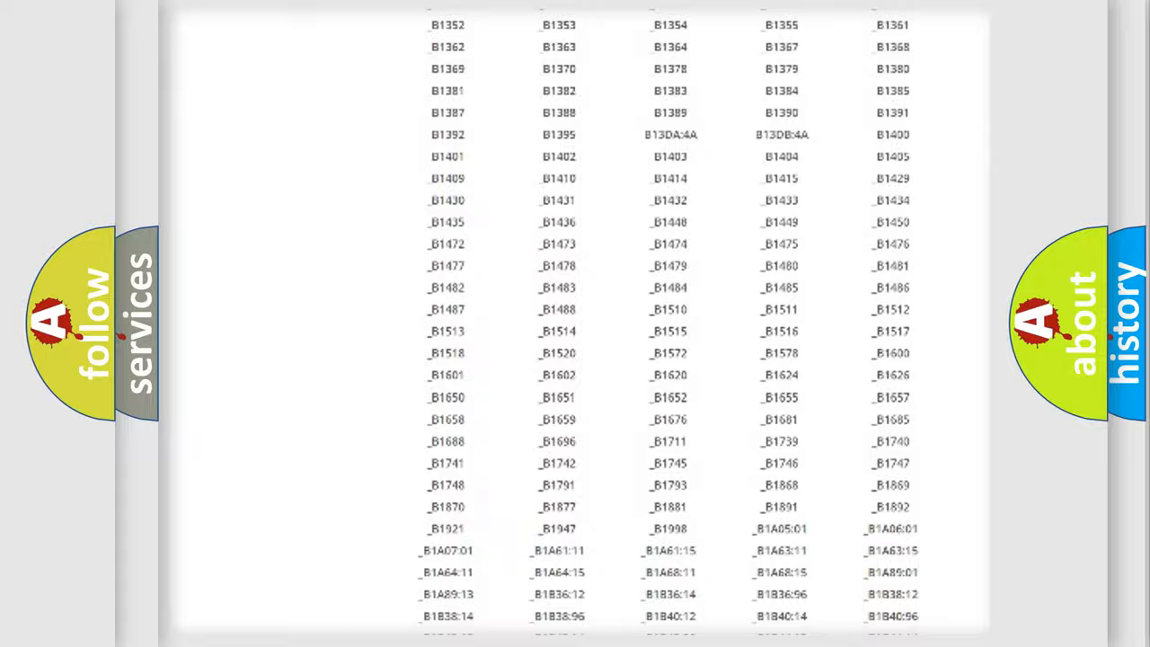